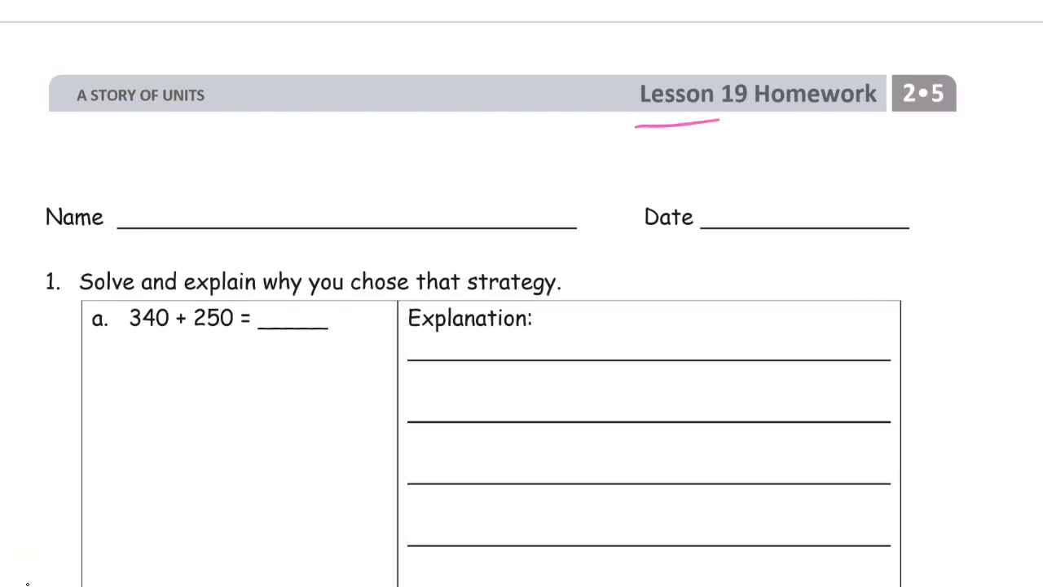
- Underline the 2•5 label and the word Name in pink
drag(887, 130, 962, 120)
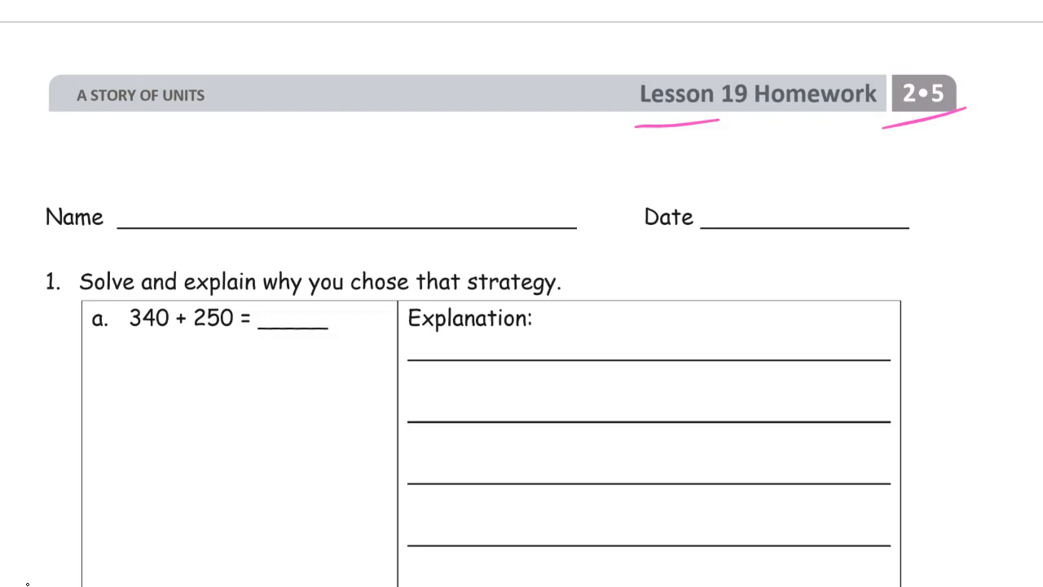
drag(49, 236, 101, 236)
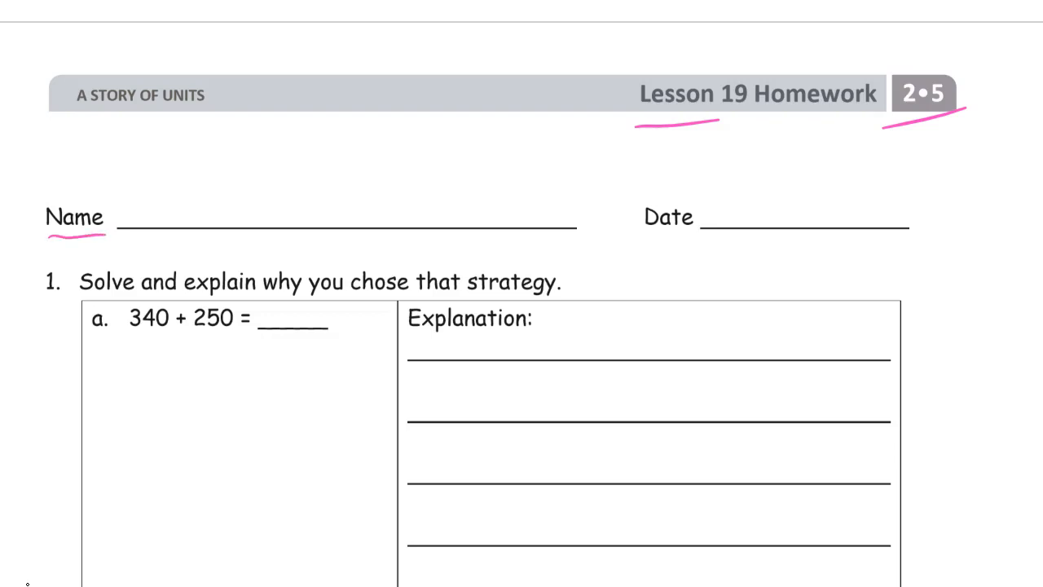
scroll(down, 3)
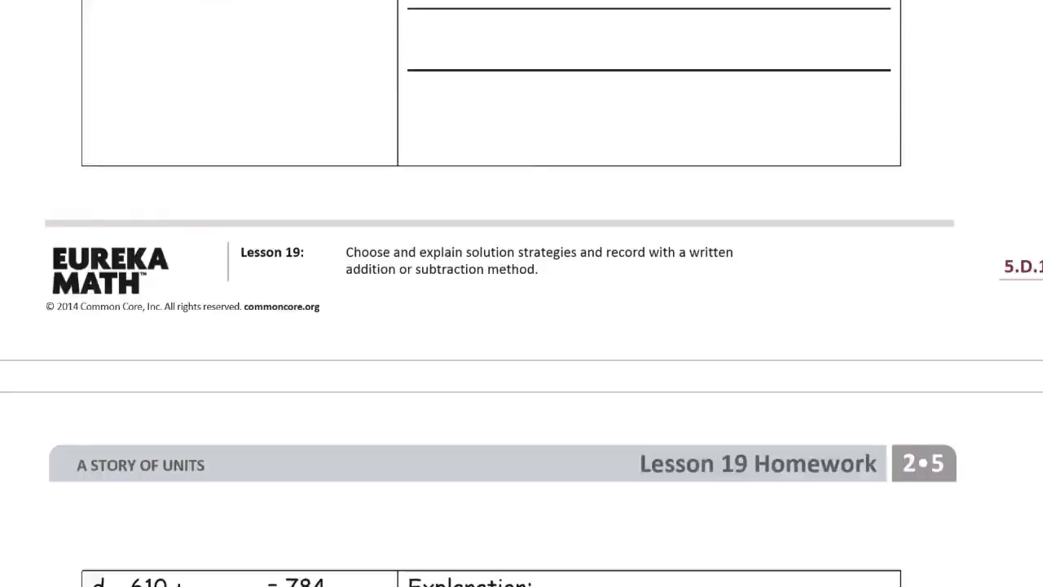
scroll(down, 3)
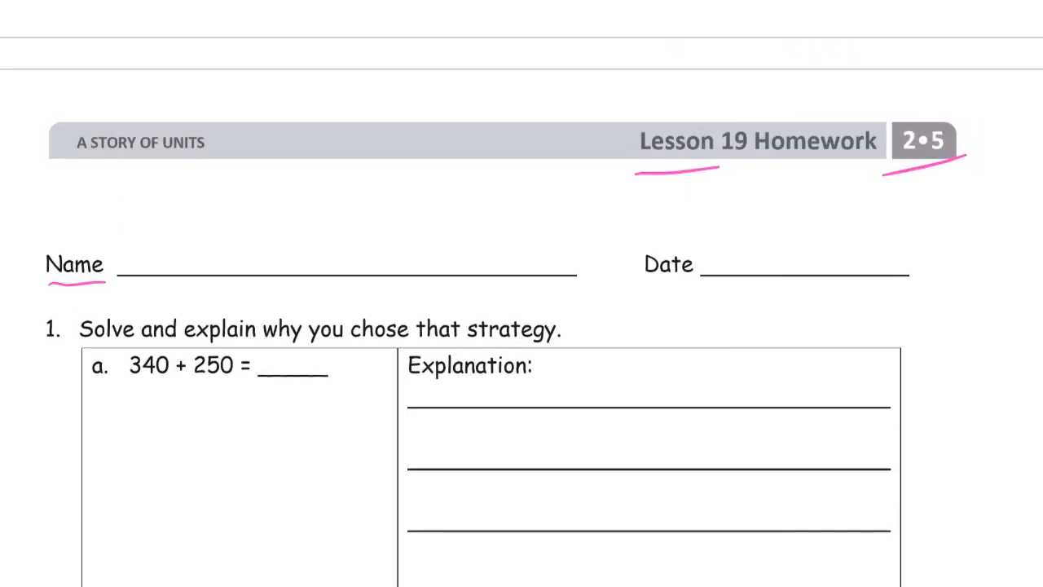
scroll(down, 3)
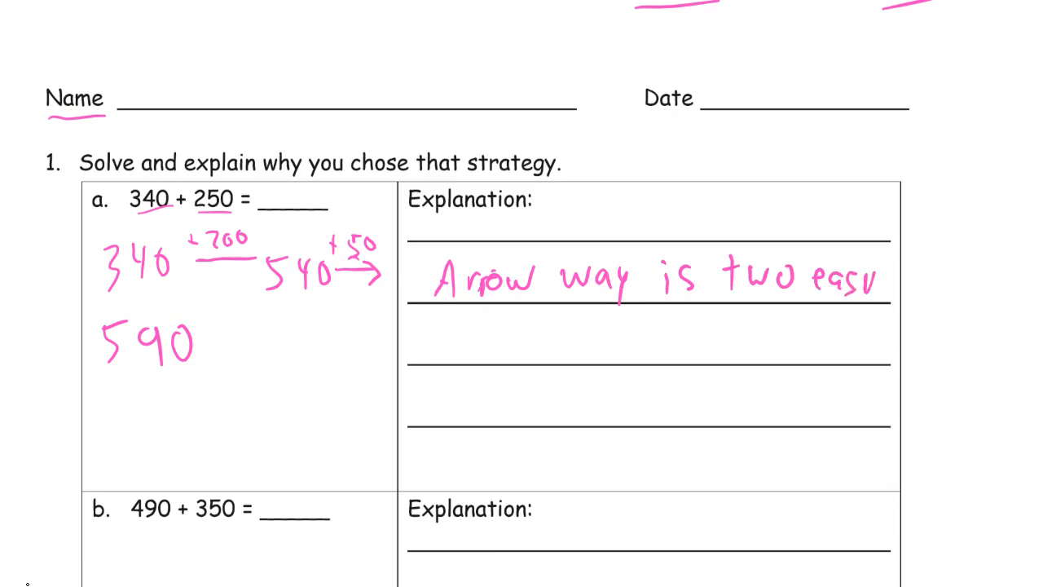
- Handwrite 'Steps without composi…' continuing problem a's arrow-way explanation in pink
text(Steps)
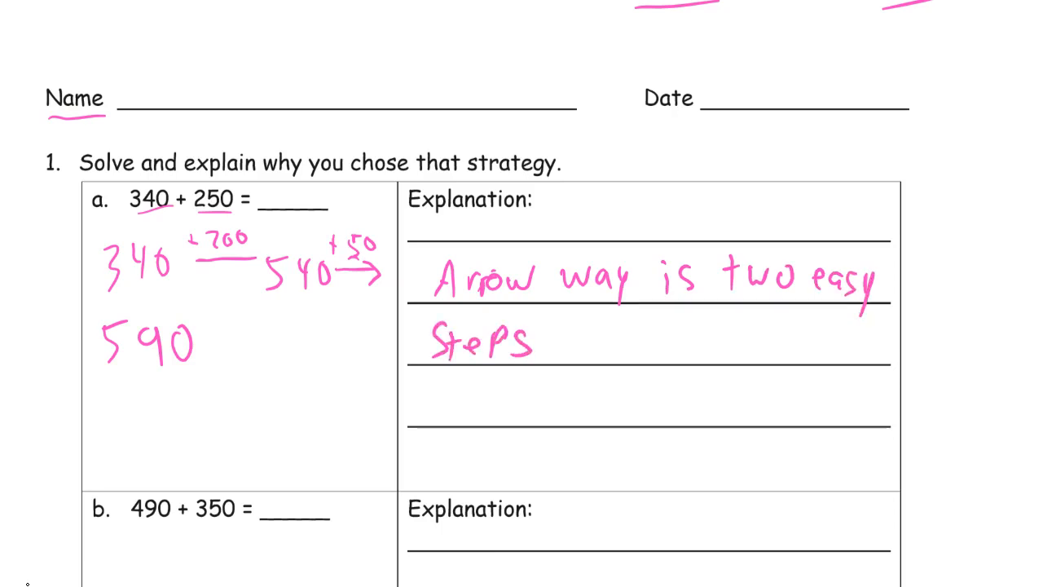
text(without composi)
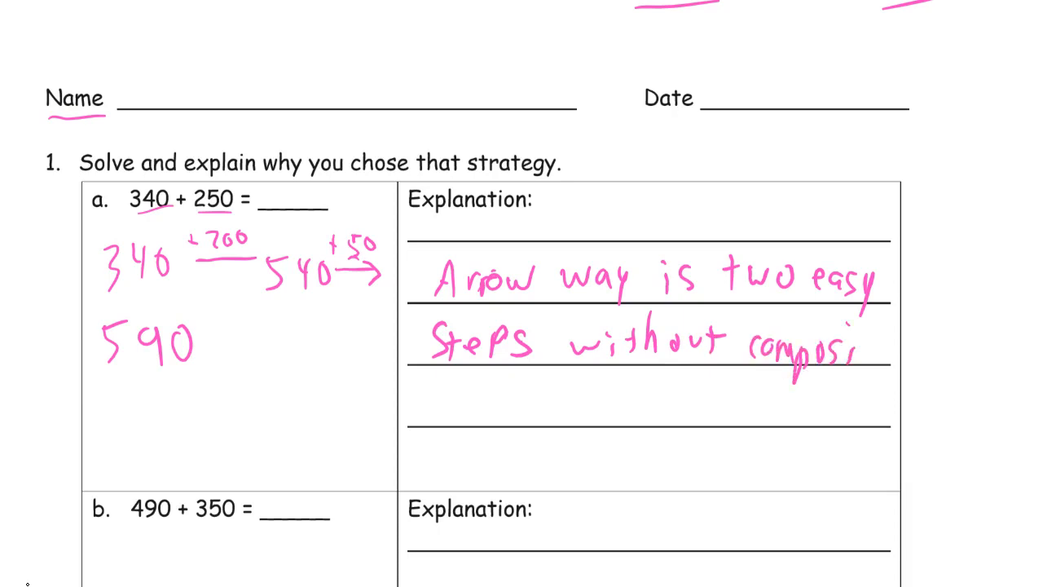
scroll(down, 3)
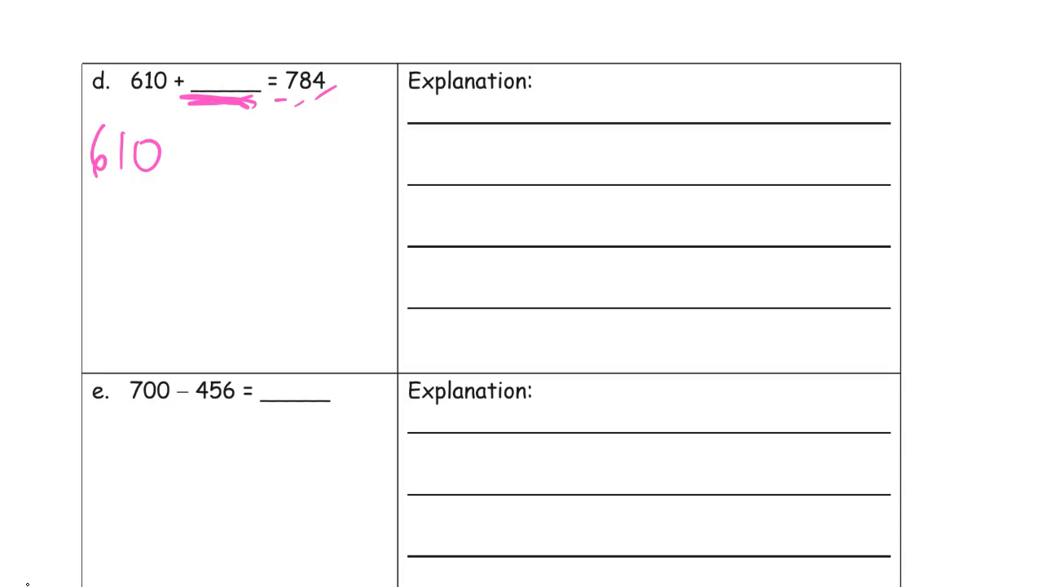
- Scroll down the worksheet to reach problem d
scroll(down, 3)
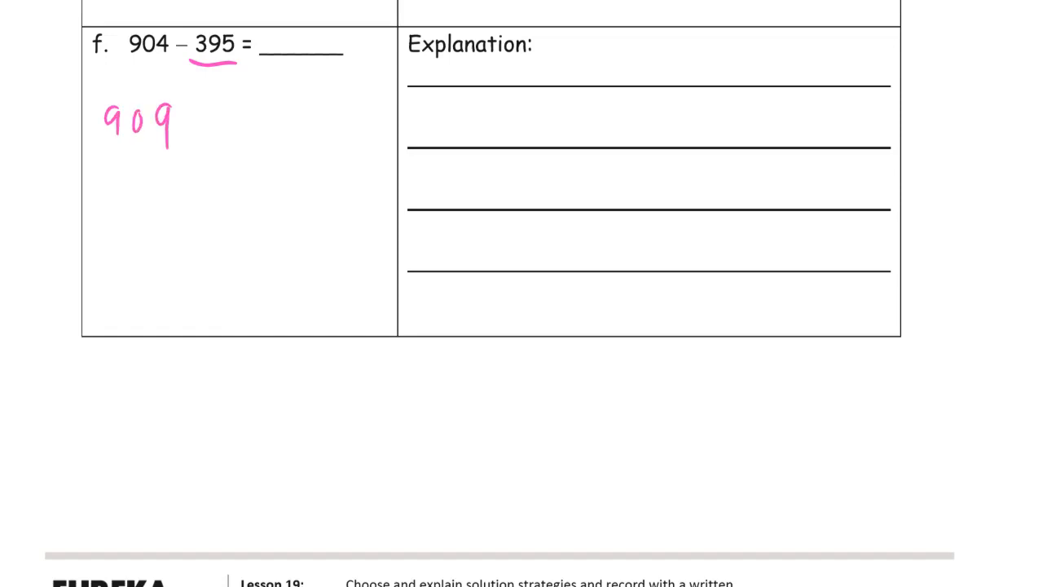
- Write 909 − 400 = 509 under problem f and draw two equal pink tape-diagram bars beneath
drag(198, 122, 220, 122)
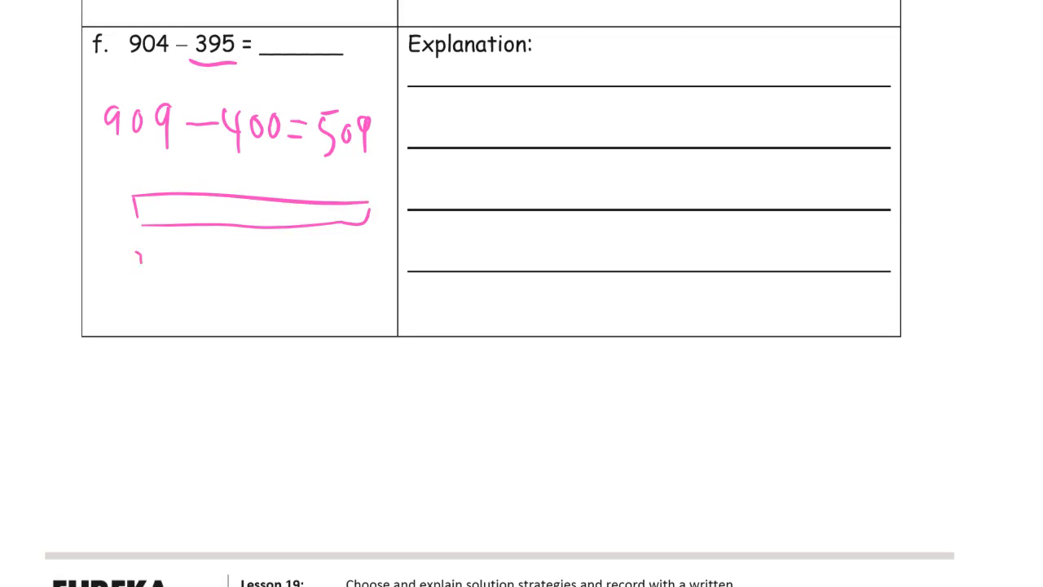
drag(139, 252, 261, 269)
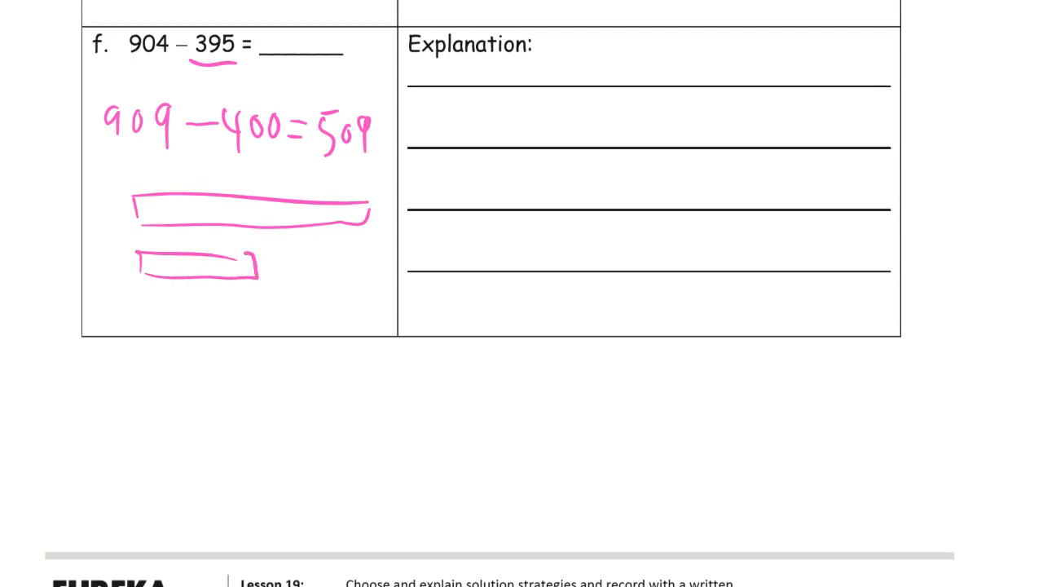
drag(245, 264, 372, 261)
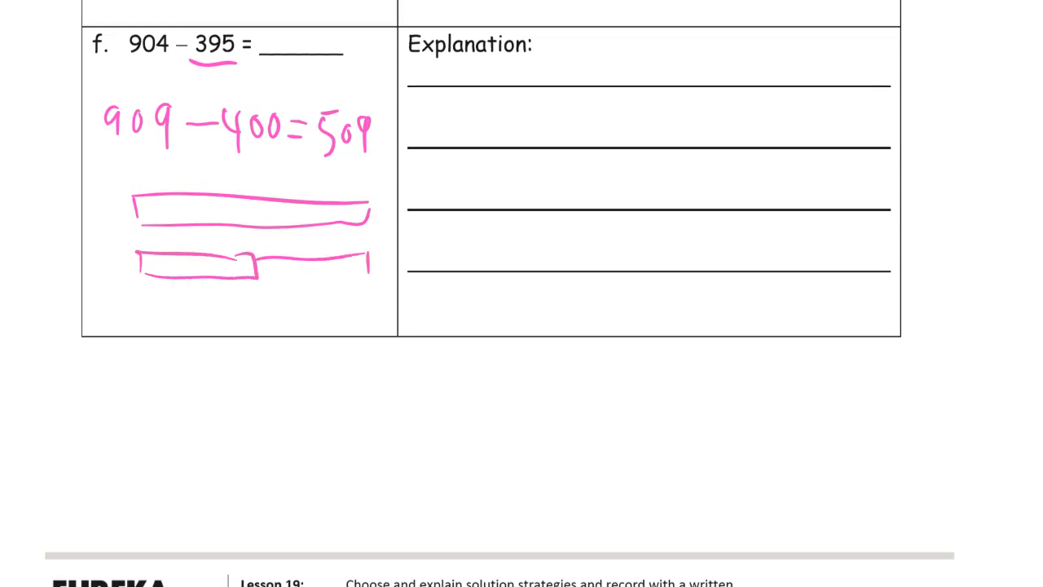